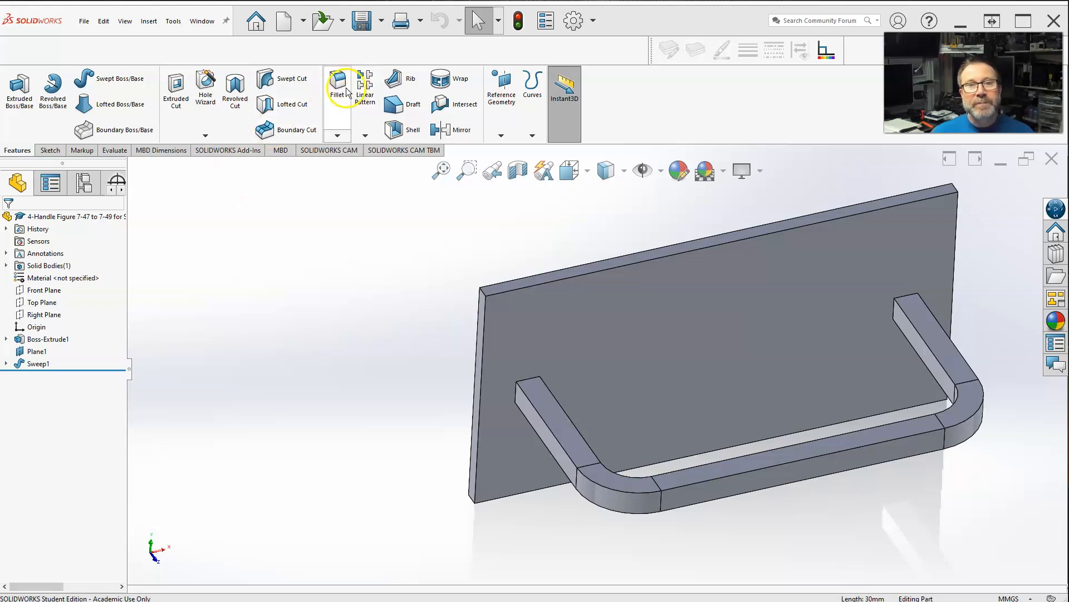
- Start a new fillet set to a symmetric, circular profile
click(336, 82)
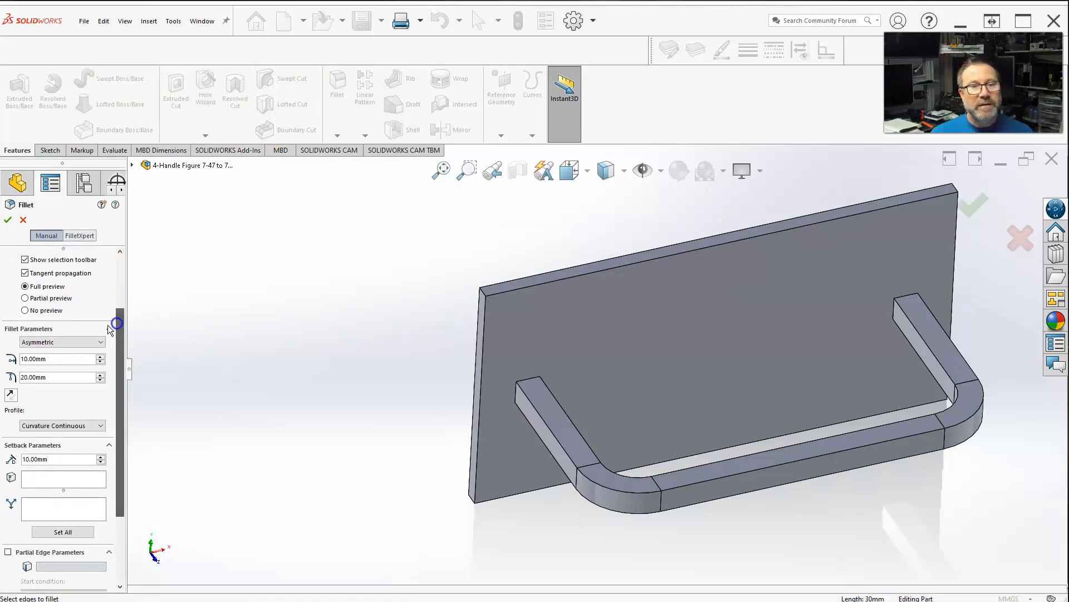
click(60, 342)
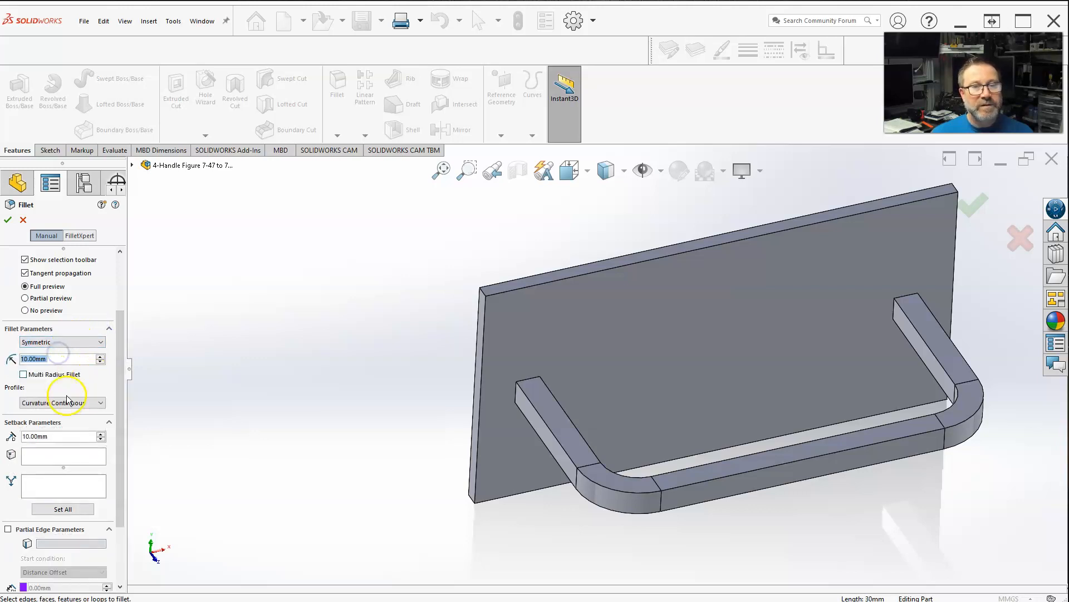
click(58, 403)
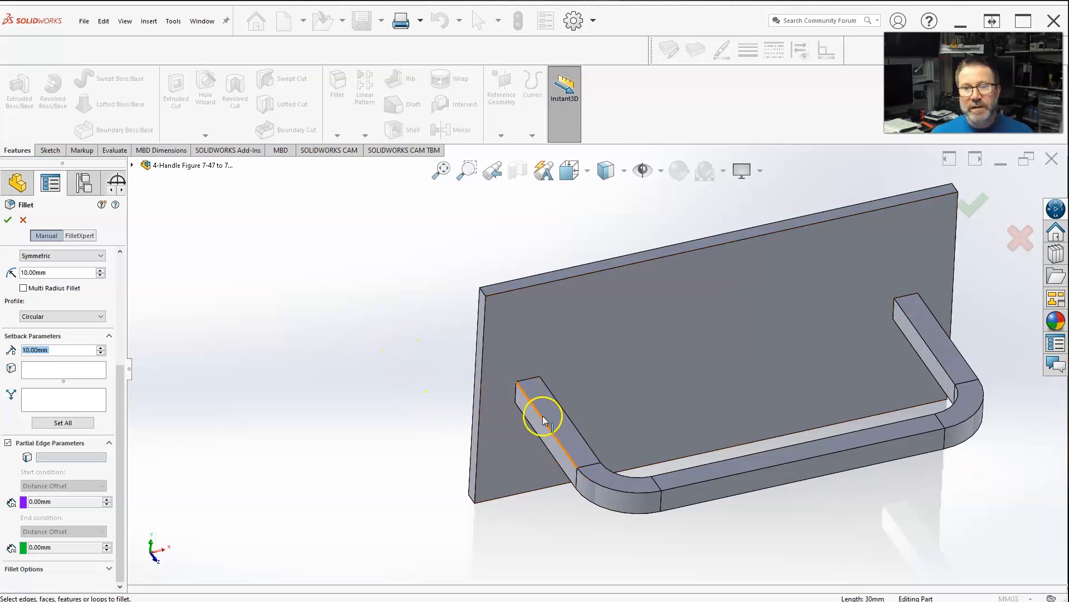
mouse_move(546, 420)
text(2)
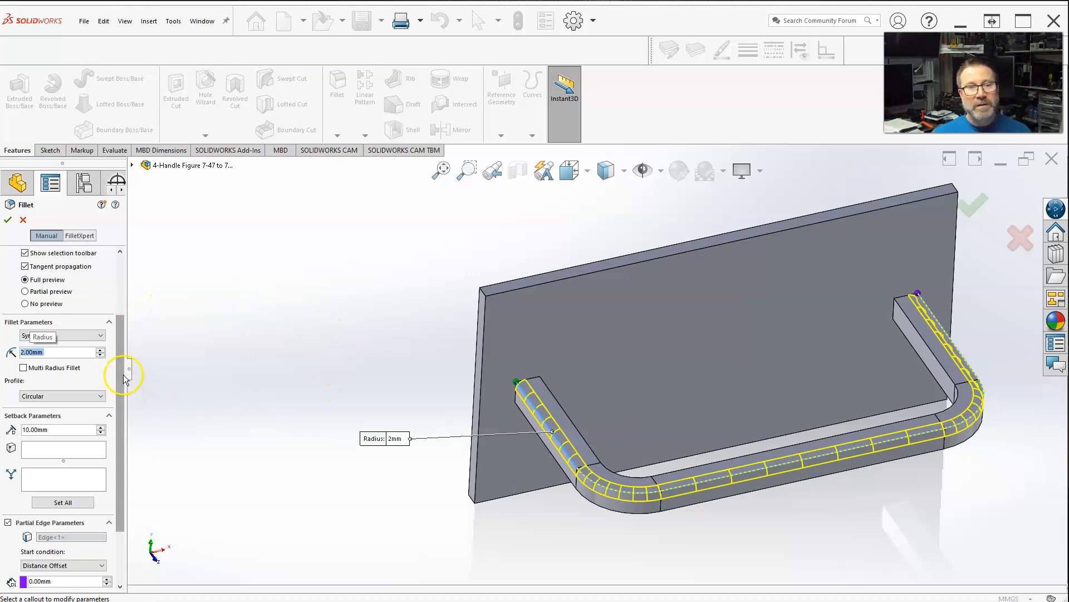
- Set the partial-edge start offset to 20.00 mm and increase the end offset
scroll(down, 3)
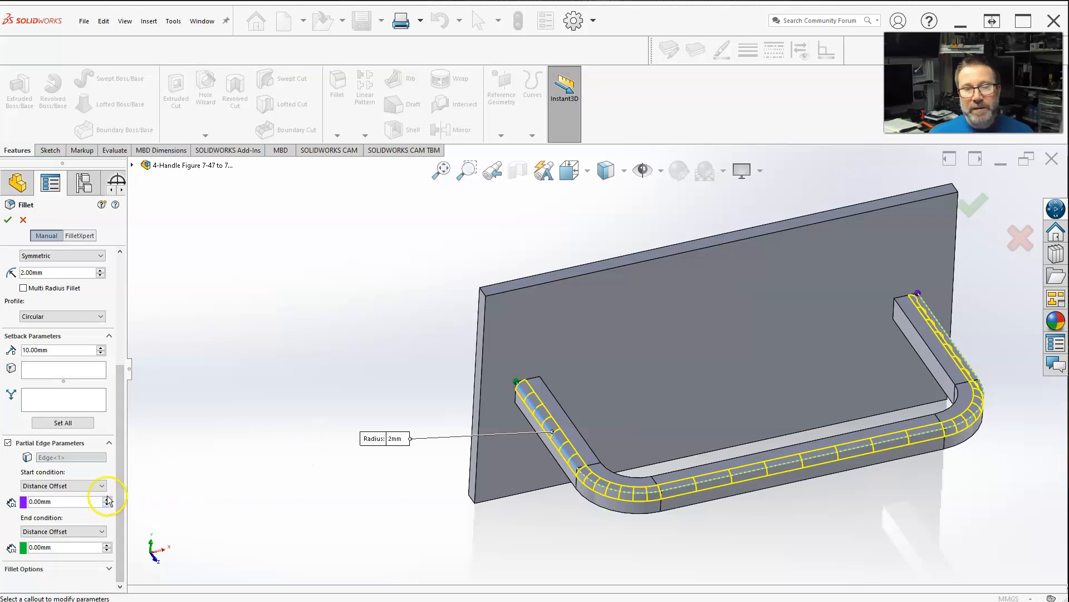
click(106, 498)
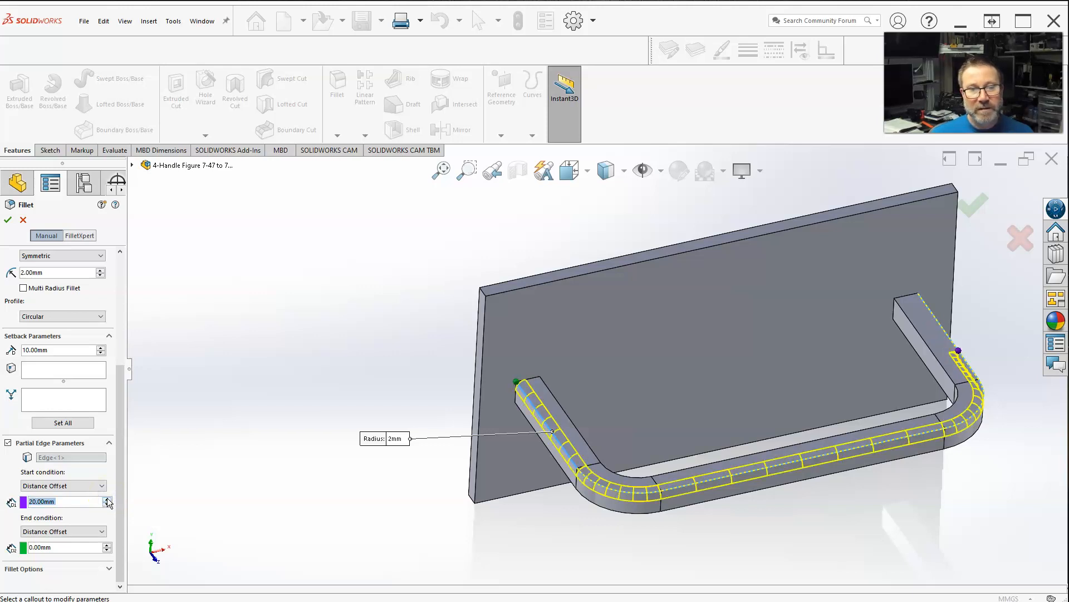
click(768, 410)
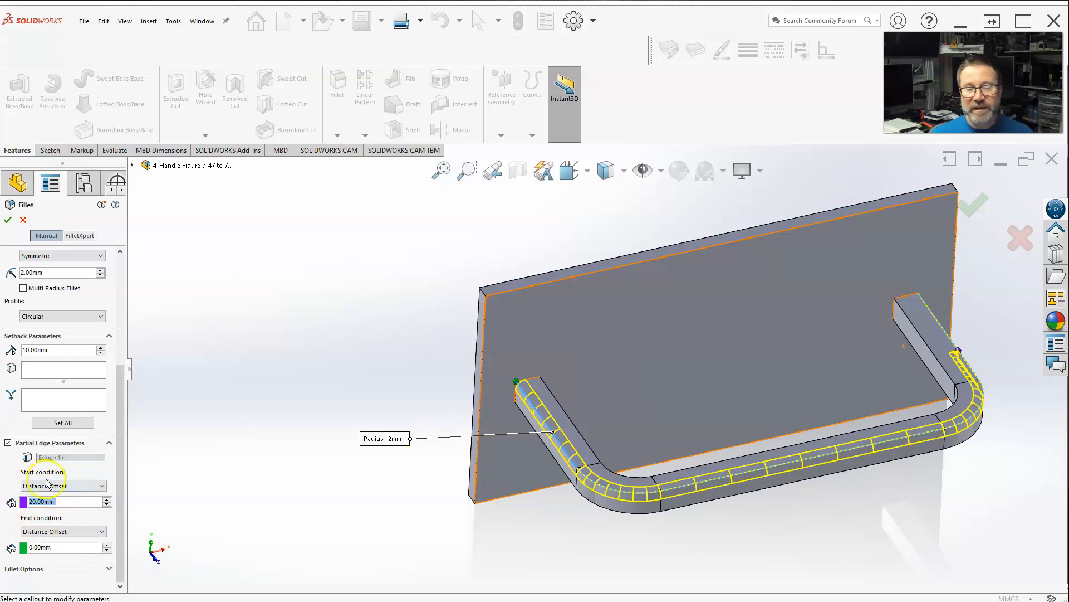
click(61, 502)
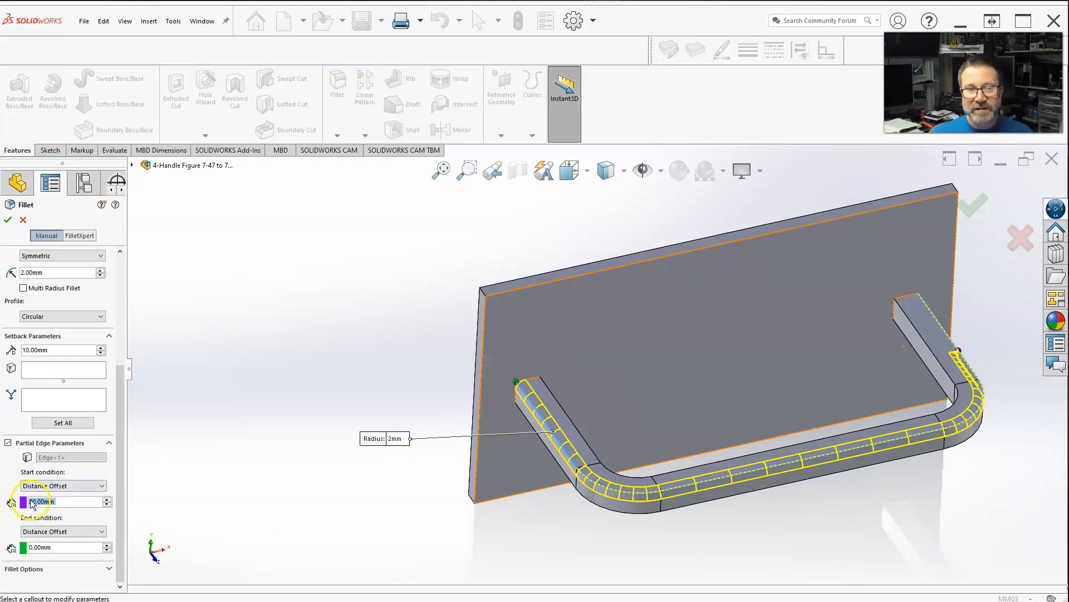
text(20.00mm)
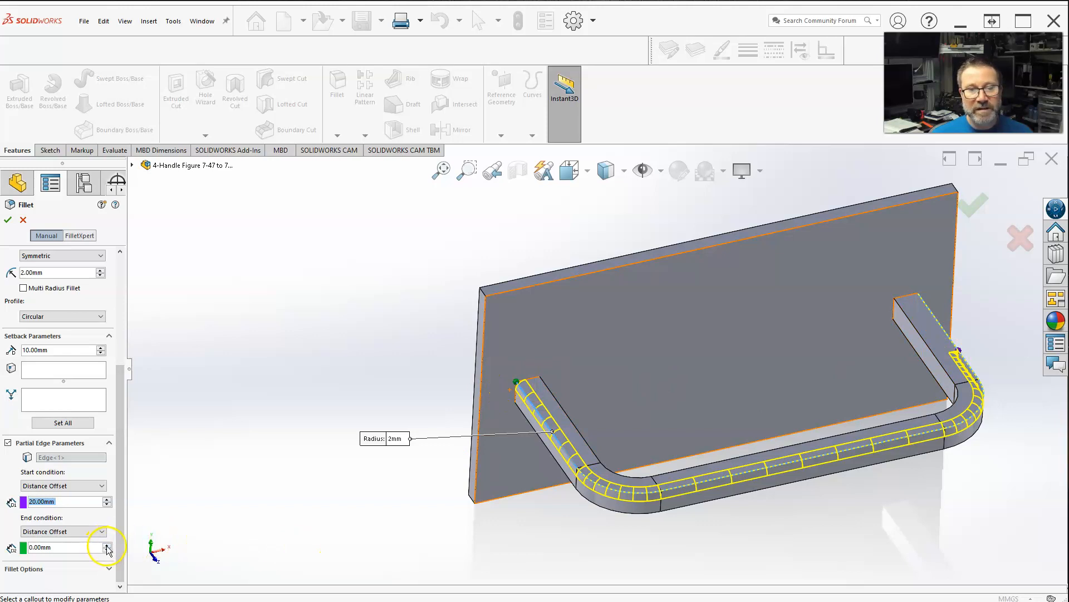
click(107, 544)
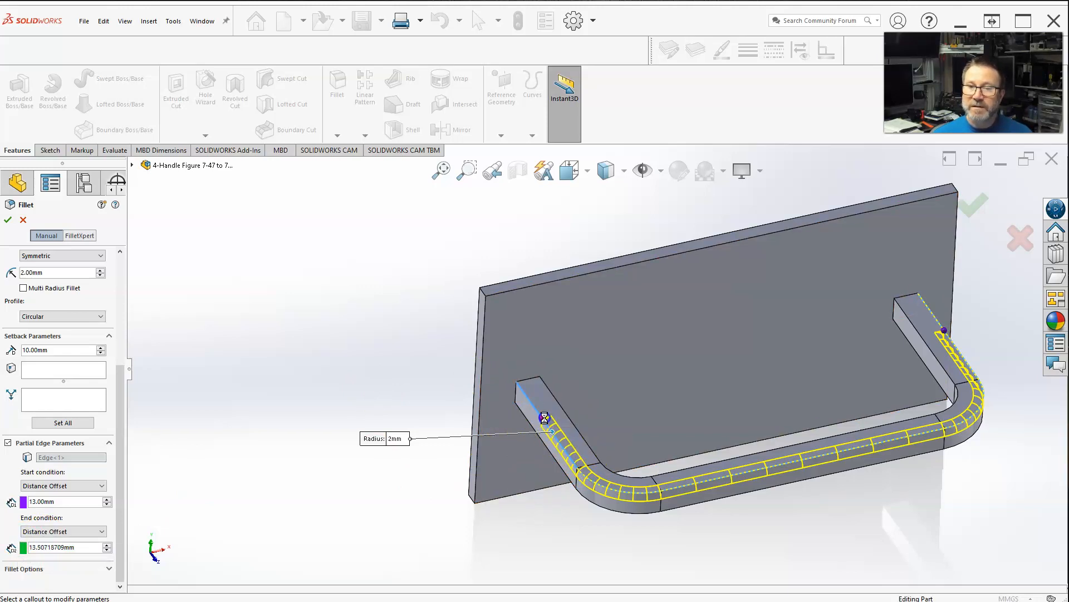
- Reposition the fillet's start and end on the handle and use a Percentage Offset start
drag(544, 417, 541, 414)
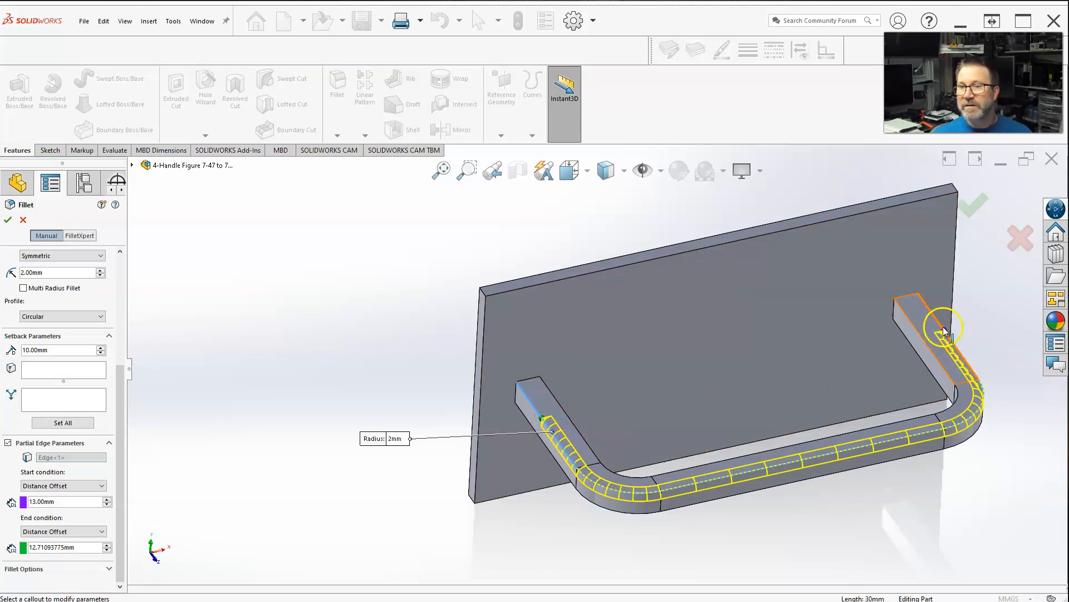
click(944, 331)
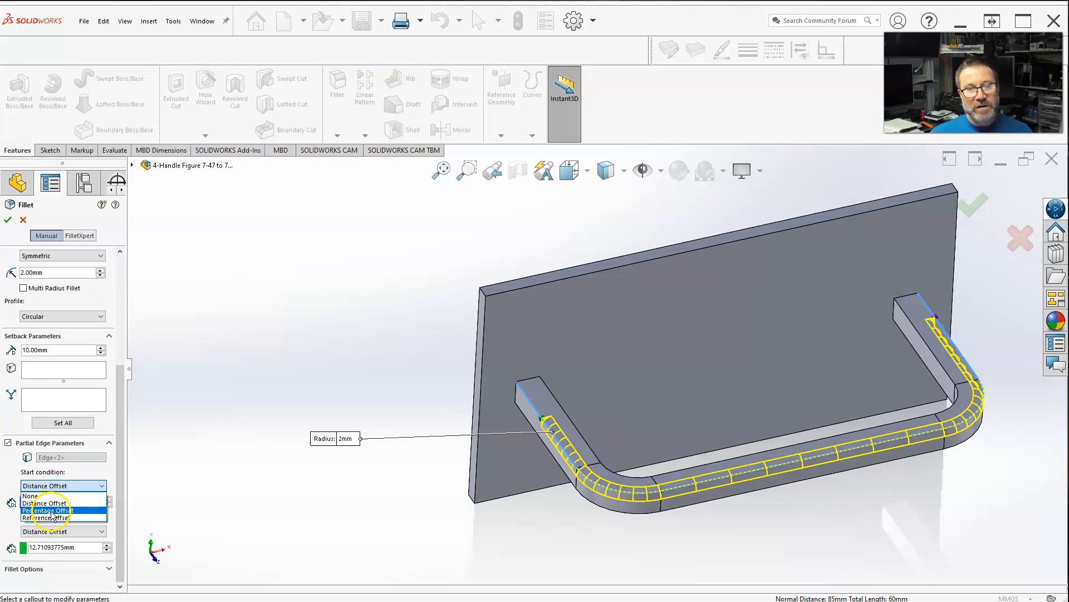
click(46, 511)
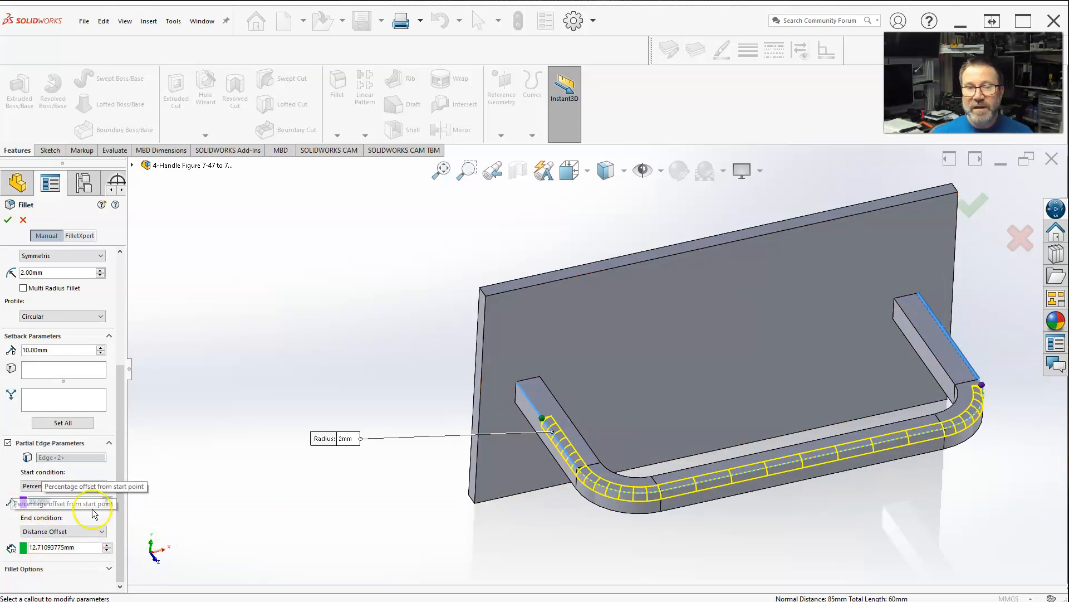
click(61, 504)
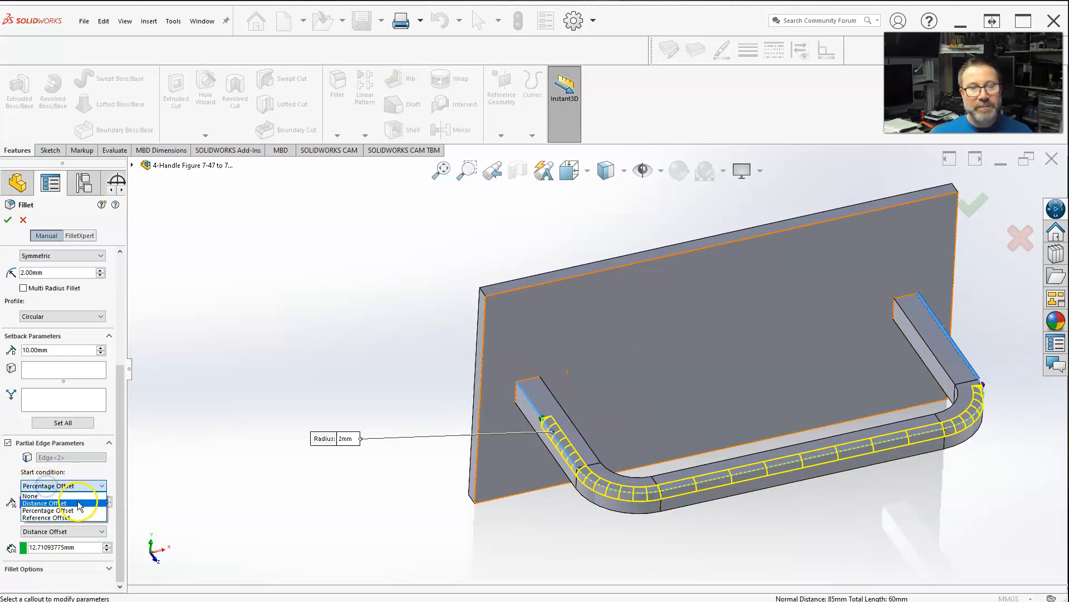
- Switch the fillet start back to a Distance Offset of about 31.85 mm
click(46, 517)
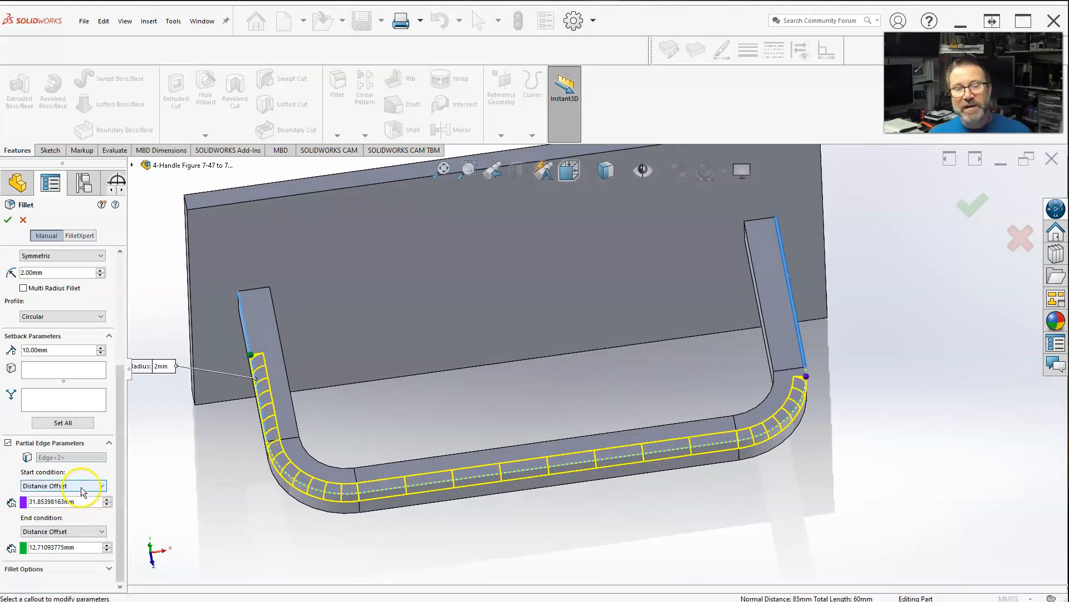
click(62, 485)
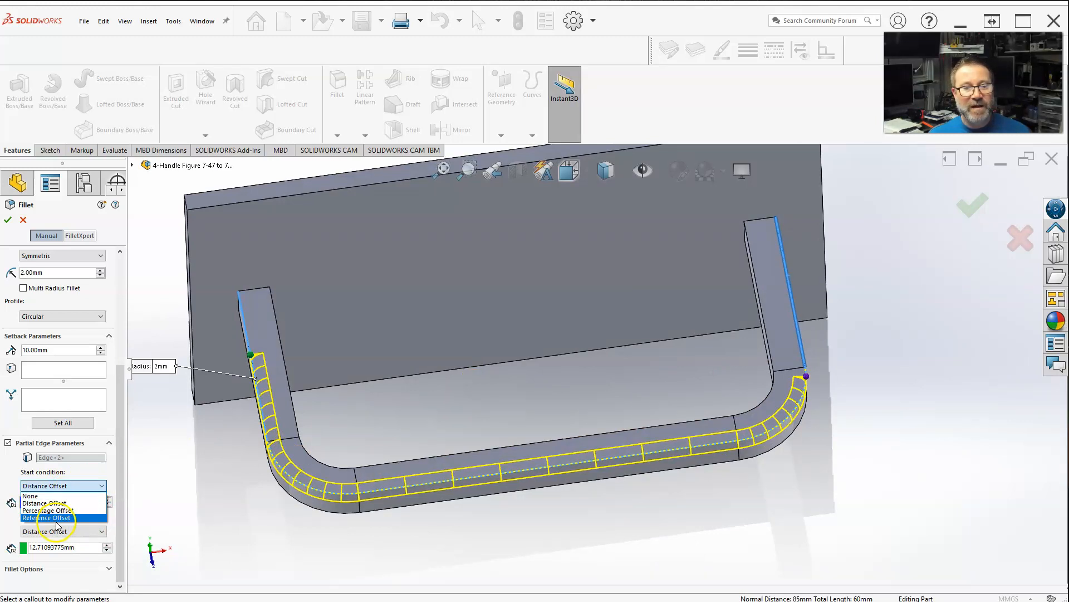
- Try a Reference Offset start, then return to Distance Offset
click(45, 517)
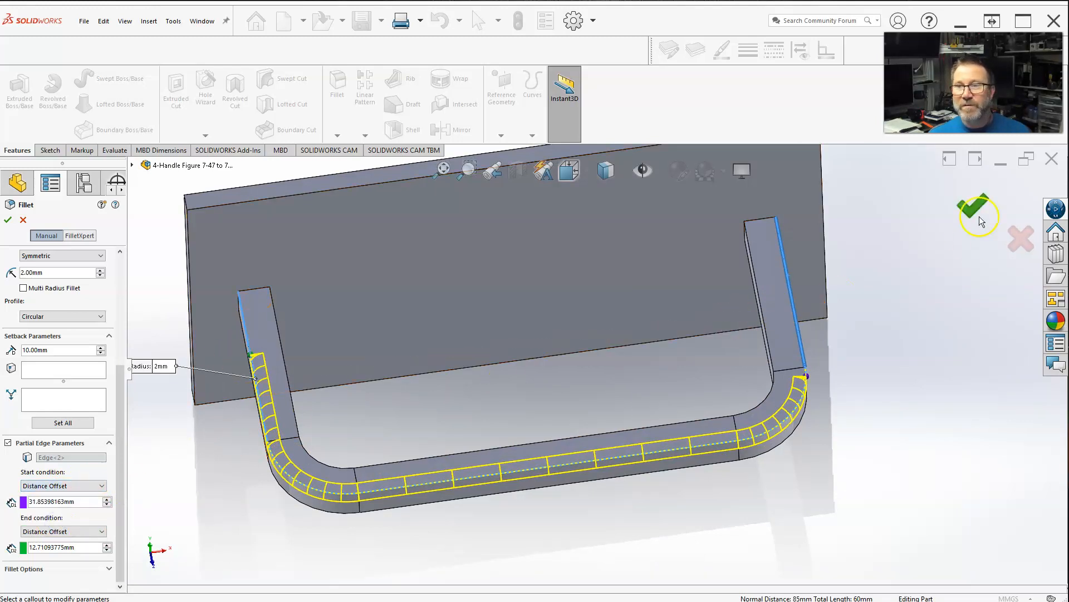
click(61, 485)
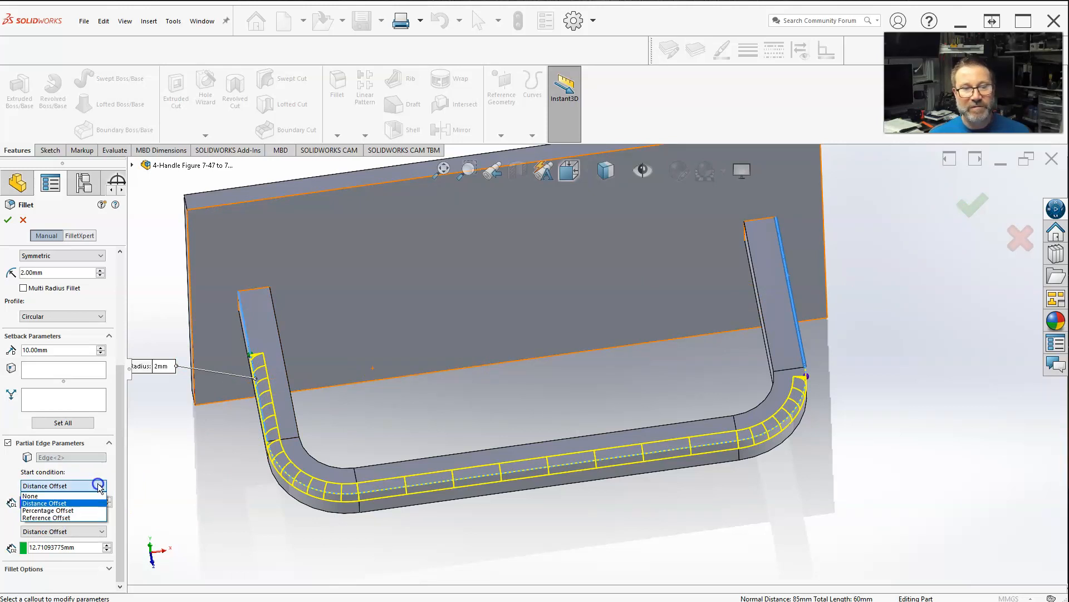
click(45, 503)
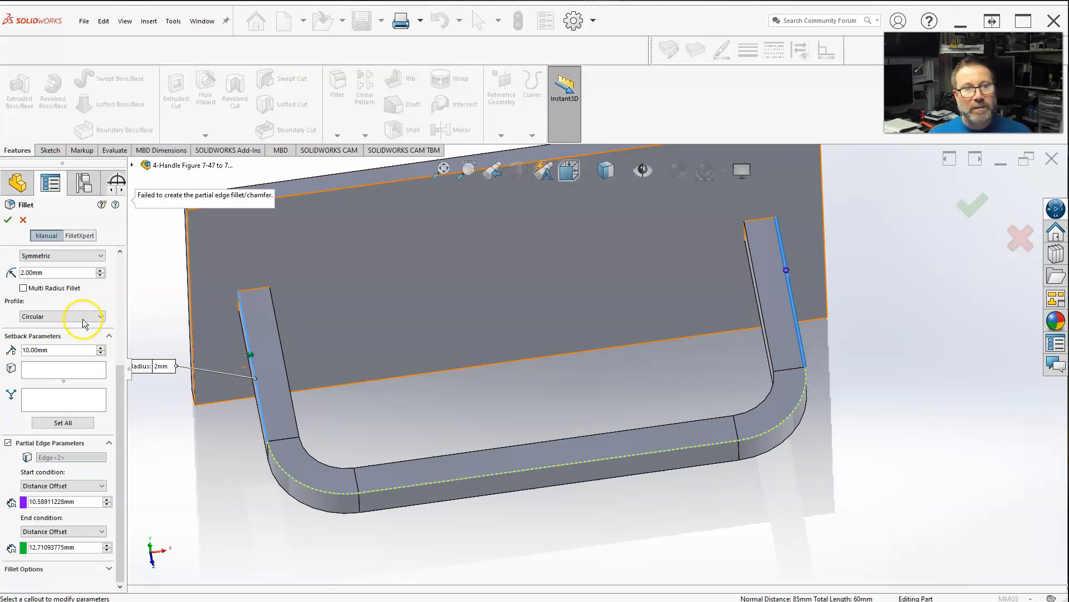
- Drag the fillet start along the left arm and accept the fillet as Fillet1
drag(252, 366, 252, 392)
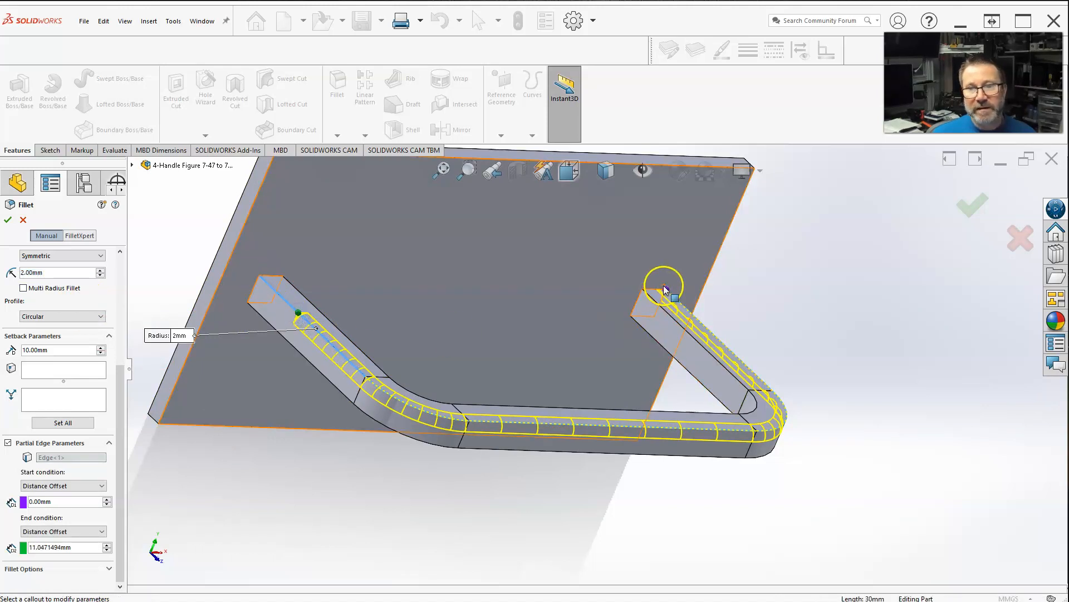
drag(668, 287, 364, 417)
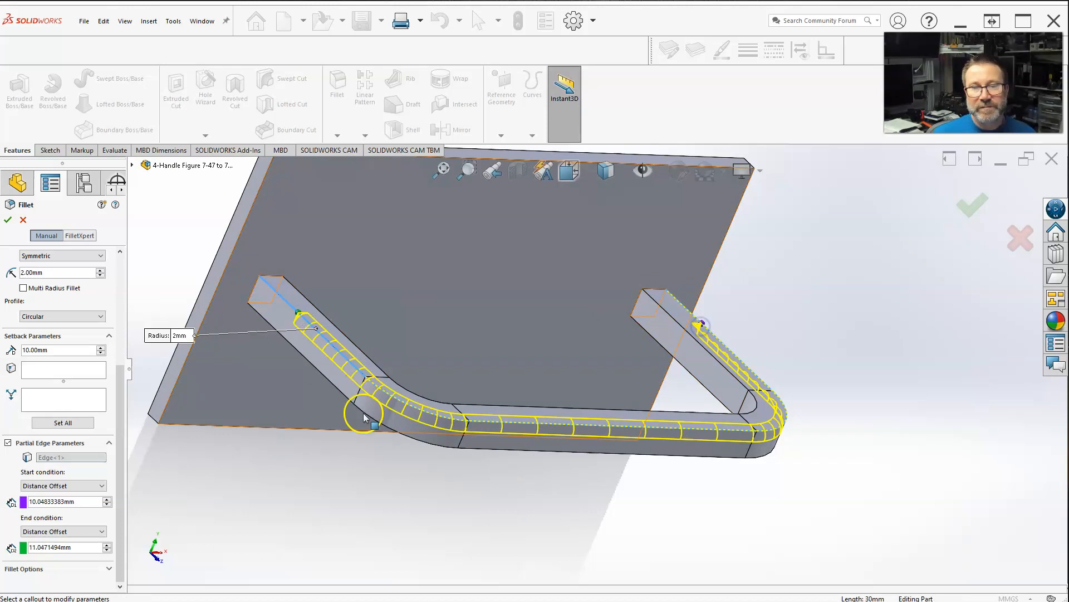
click(7, 218)
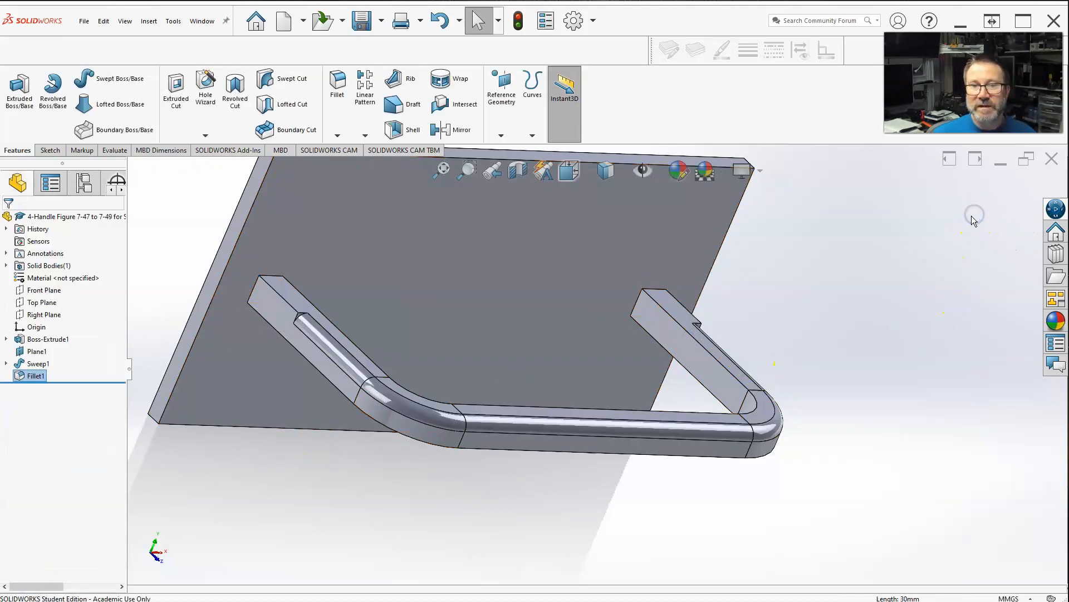